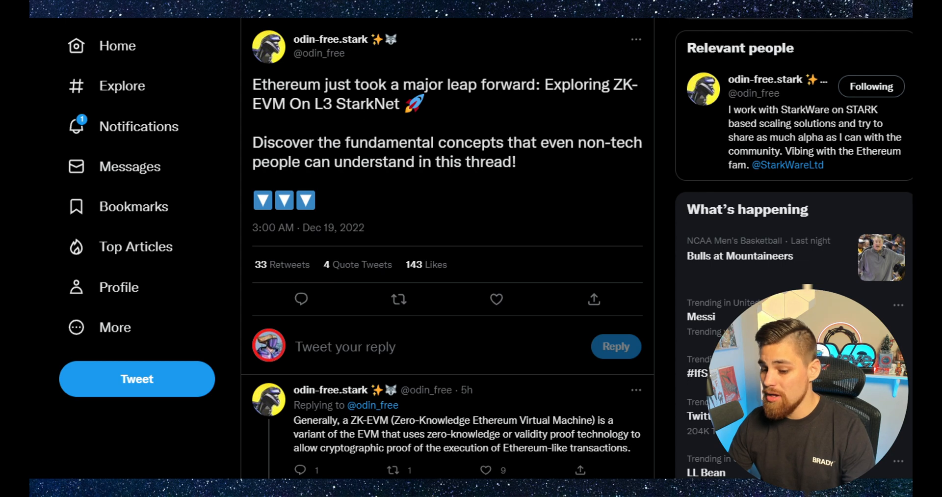
# Scroll the ZK-EVM thread through the definition and project-type tweets to the benefits tweets.
pyautogui.scroll(-3)
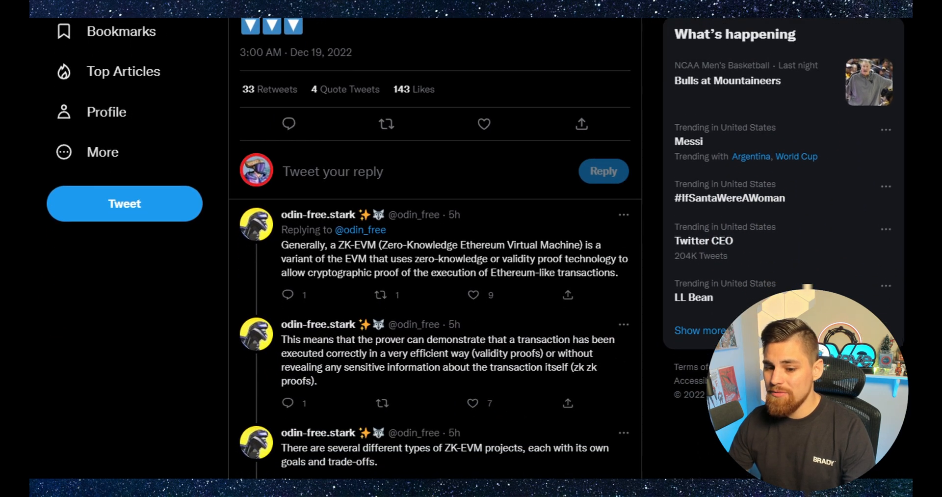
pyautogui.scroll(-3)
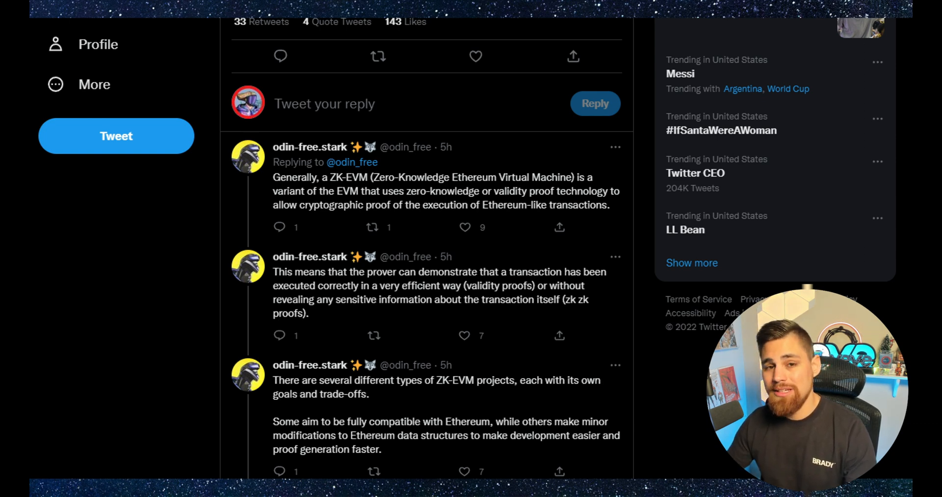
pyautogui.scroll(-3)
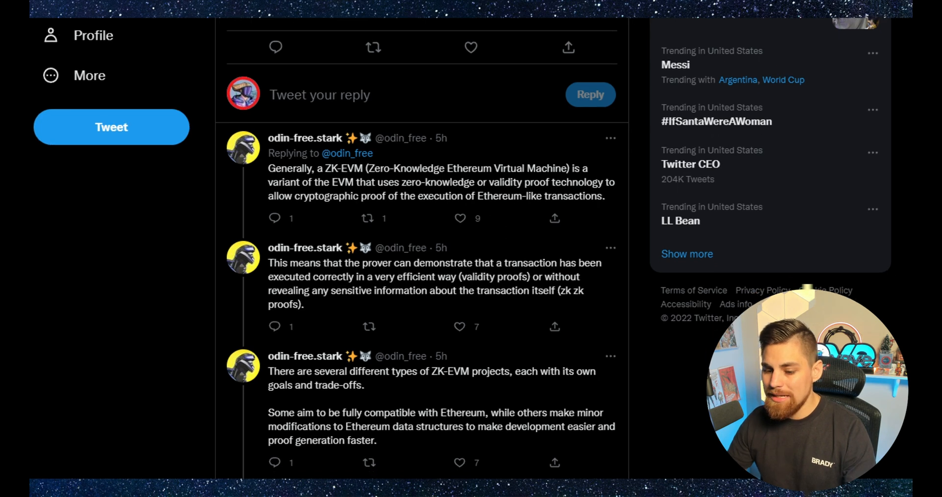
pyautogui.scroll(-3)
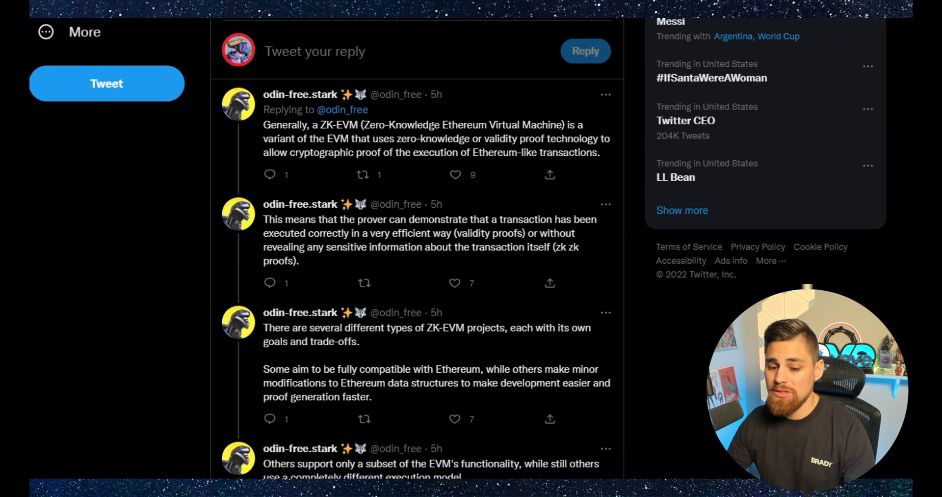
pyautogui.scroll(-3)
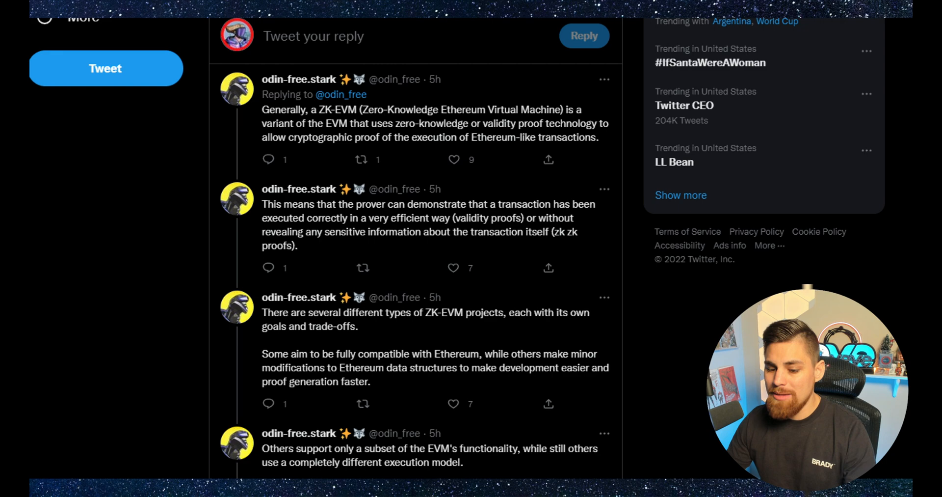
pyautogui.scroll(-3)
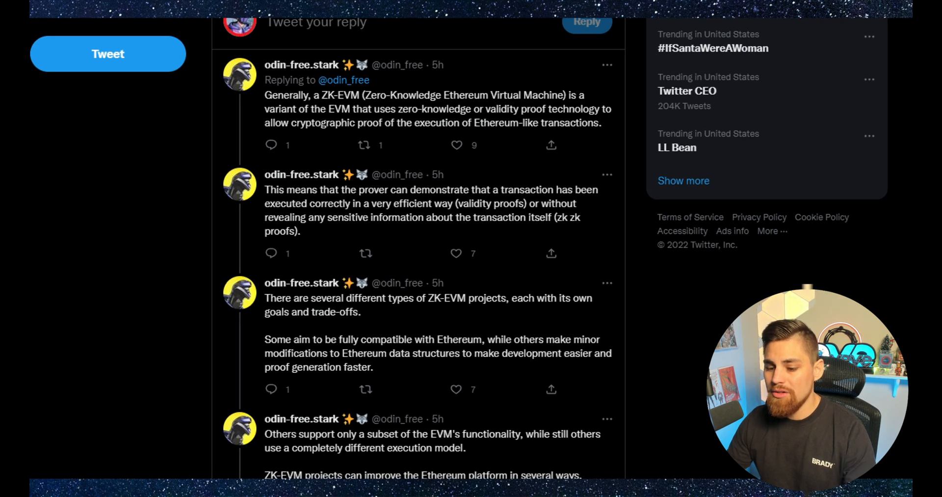
pyautogui.scroll(-3)
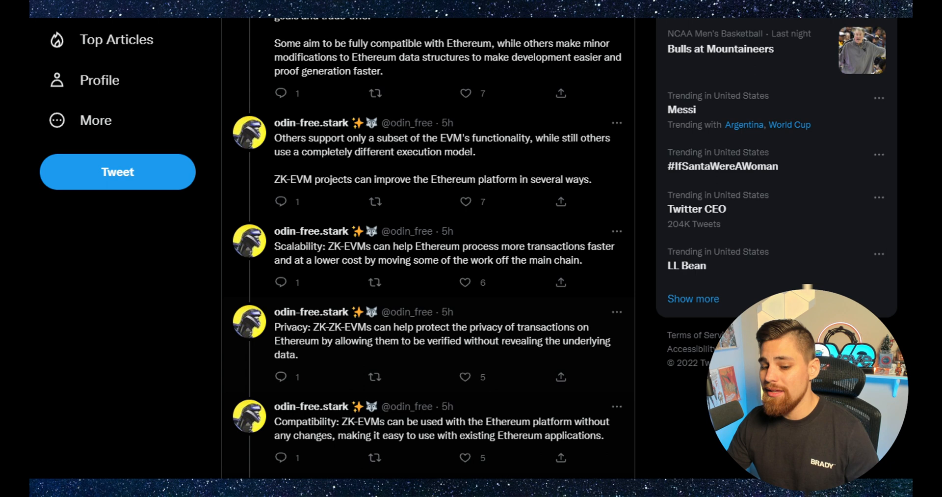
# Scroll past the scalability, privacy and compatibility tweets to the security and Cairo L3 tweets.
pyautogui.scroll(-3)
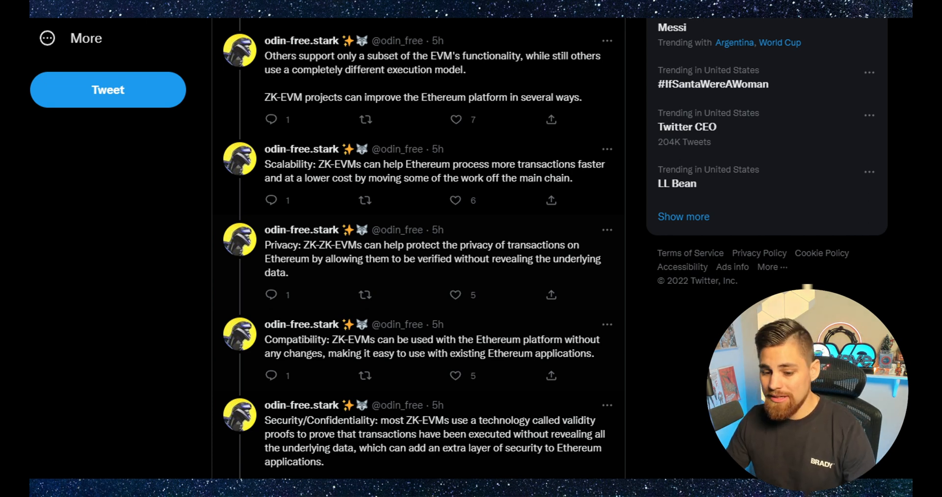
pyautogui.scroll(-3)
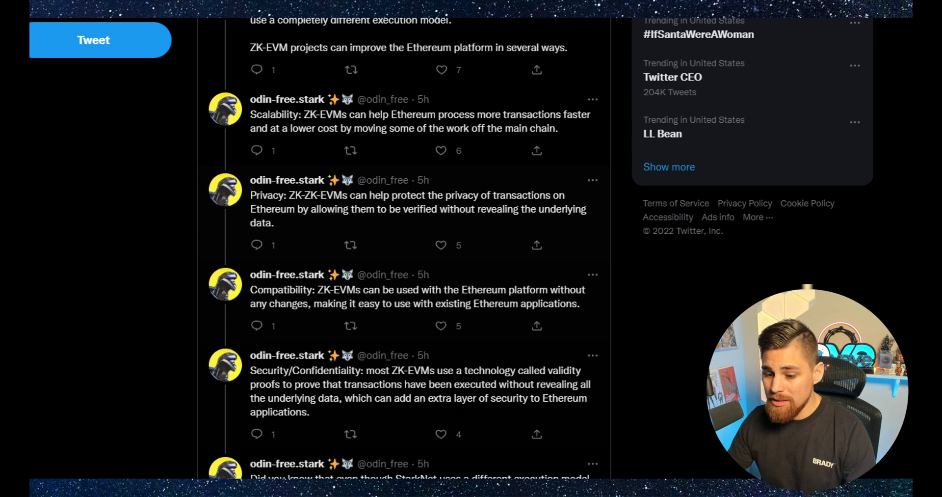
pyautogui.scroll(-3)
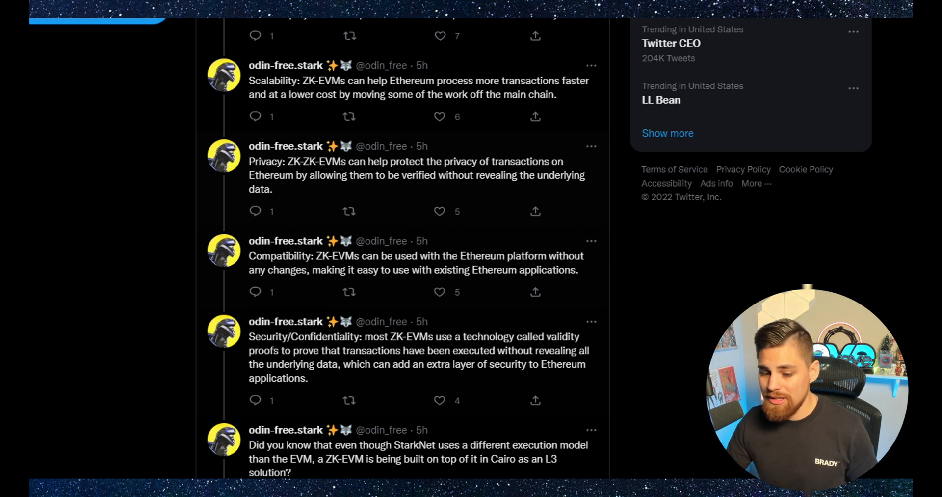
pyautogui.scroll(-3)
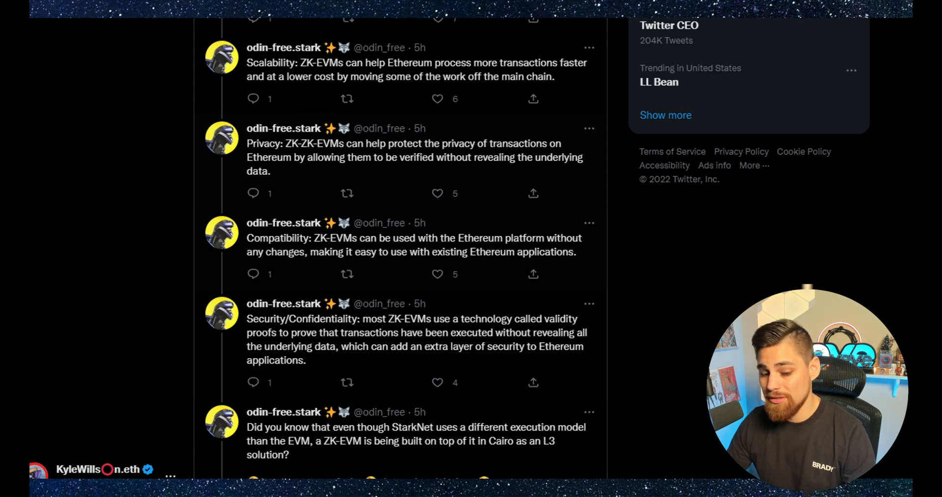
# Scroll past the Cairo explanation to the Kakarot, Uniswap V3 and L3 on StarkNet tweets.
pyautogui.scroll(-3)
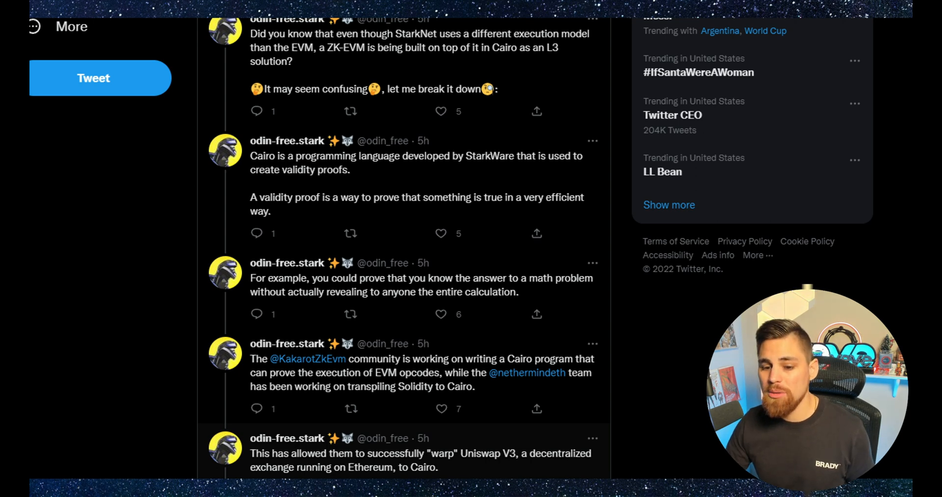
pyautogui.scroll(-3)
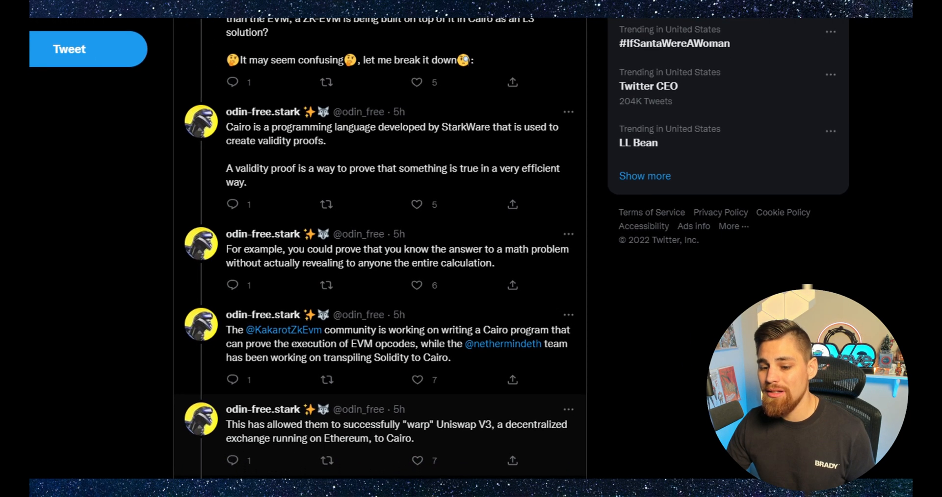
pyautogui.scroll(-3)
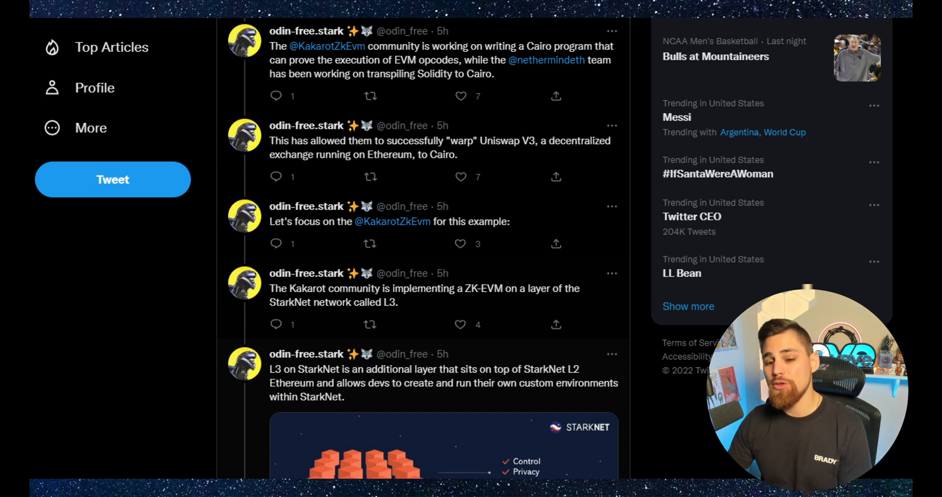
# Scroll to the concluding tweets and the Cairo Utilizations image.
pyautogui.scroll(-3)
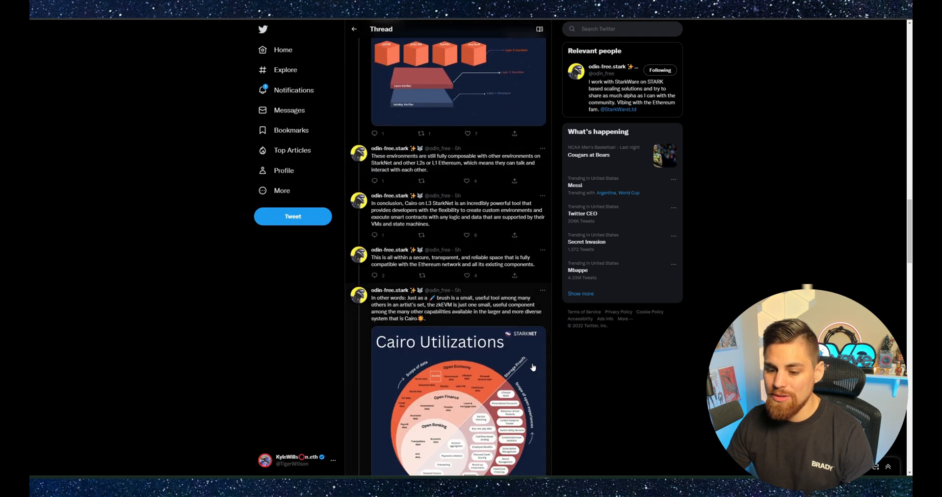
# Scroll down to bring the Cairo Utilizations image fully into view.
pyautogui.scroll(-3)
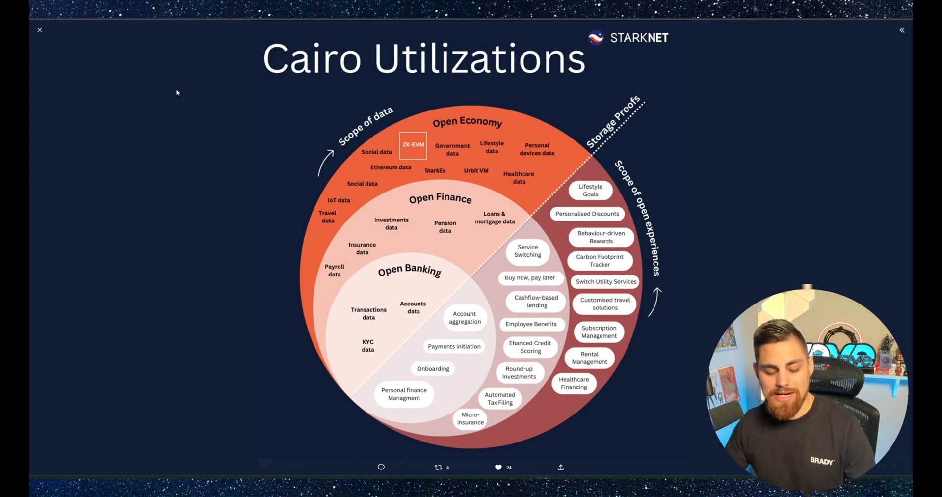
pyautogui.moveTo(200, 96)
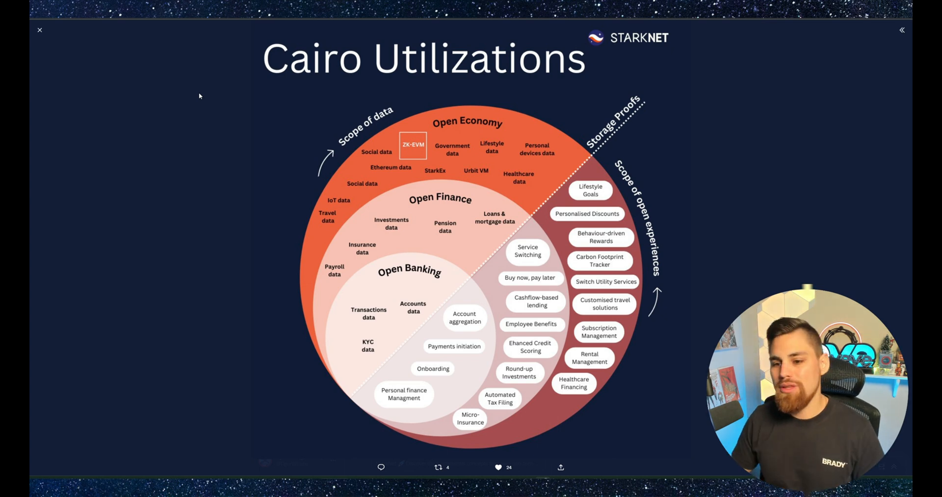
pyautogui.moveTo(228, 186)
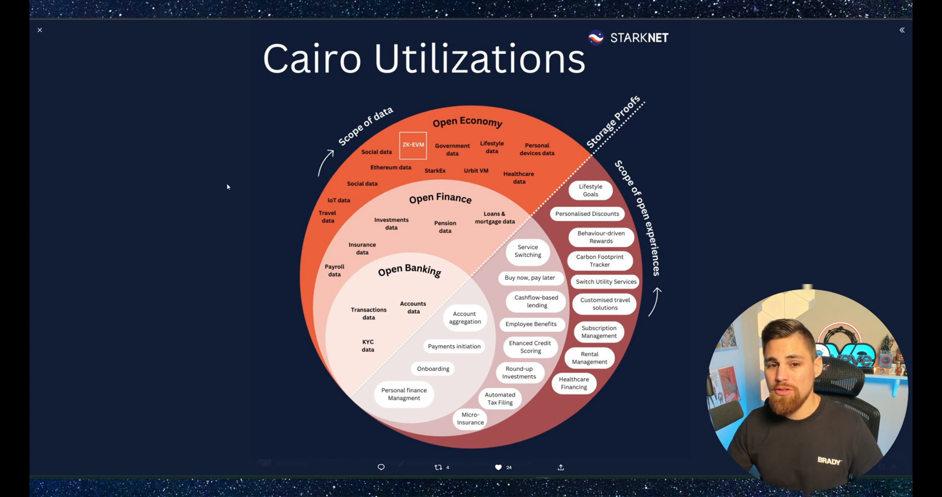
pyautogui.moveTo(285, 278)
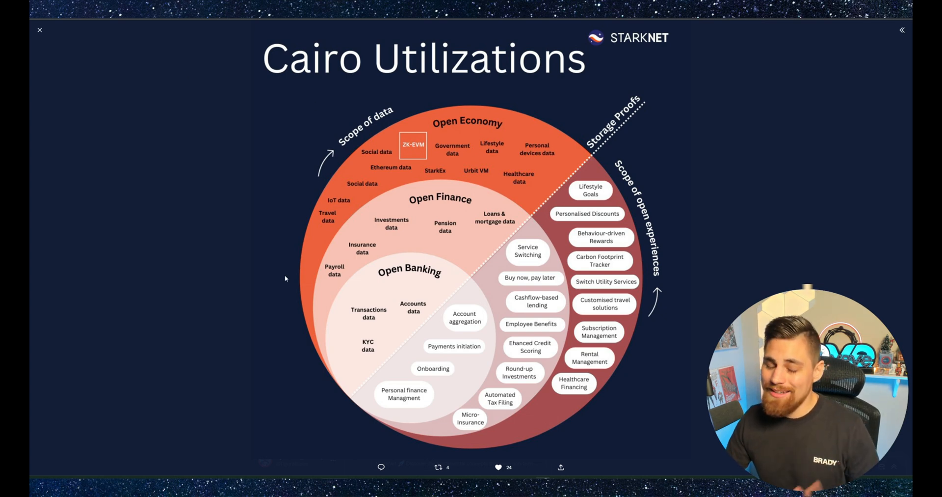
pyautogui.moveTo(250, 280)
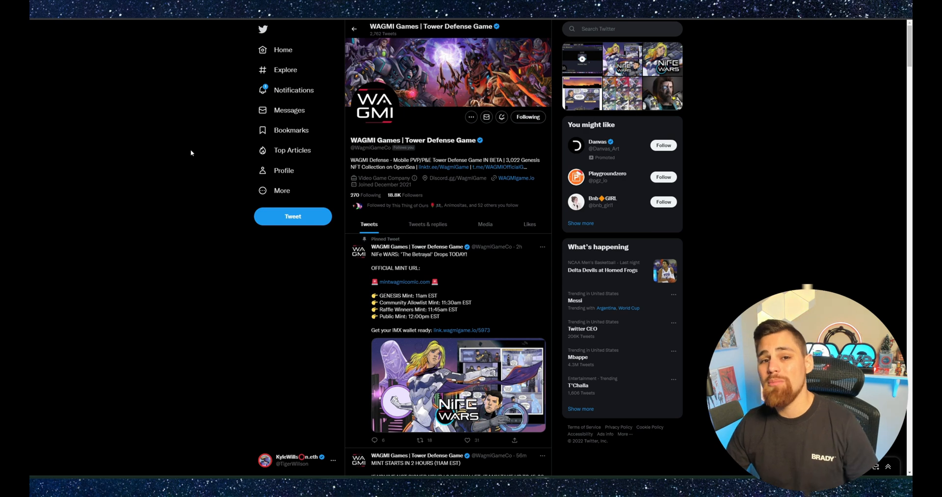
pyautogui.moveTo(341, 73)
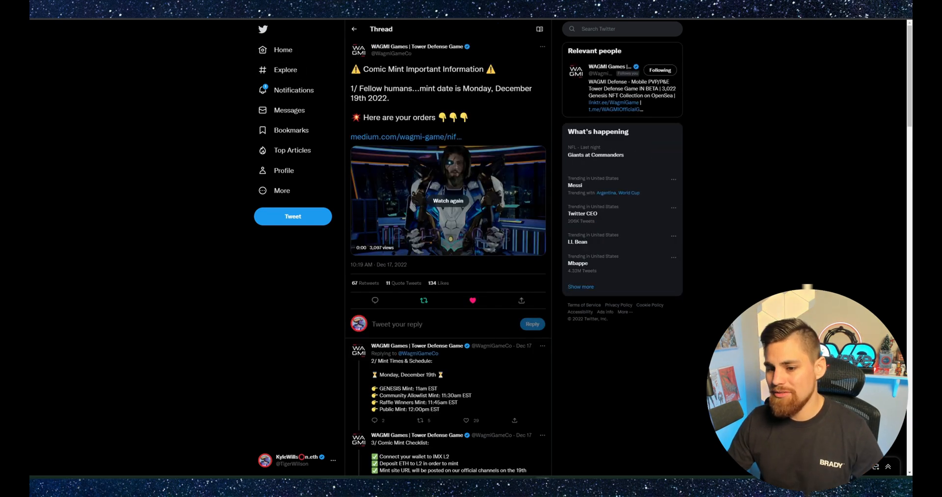
# Replay the WAGMI Games Comic Mint Important Information video in full screen.
pyautogui.click(448, 200)
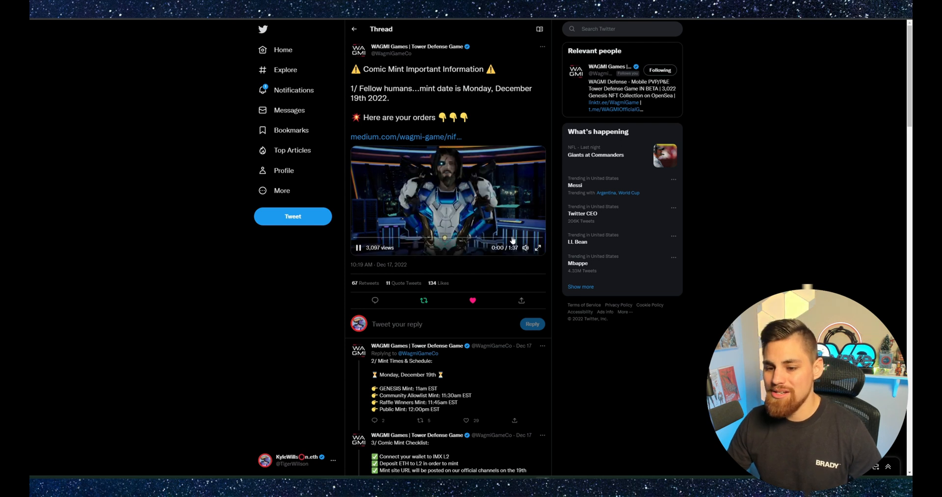
pyautogui.click(537, 248)
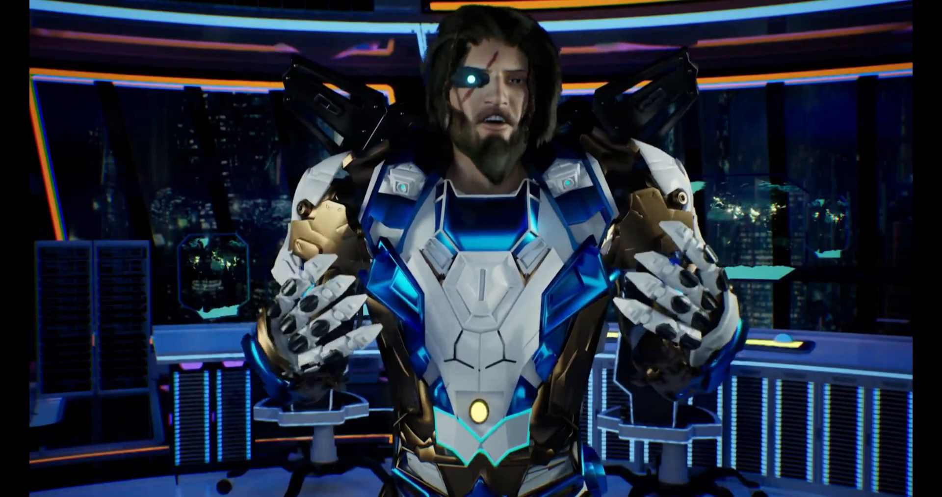